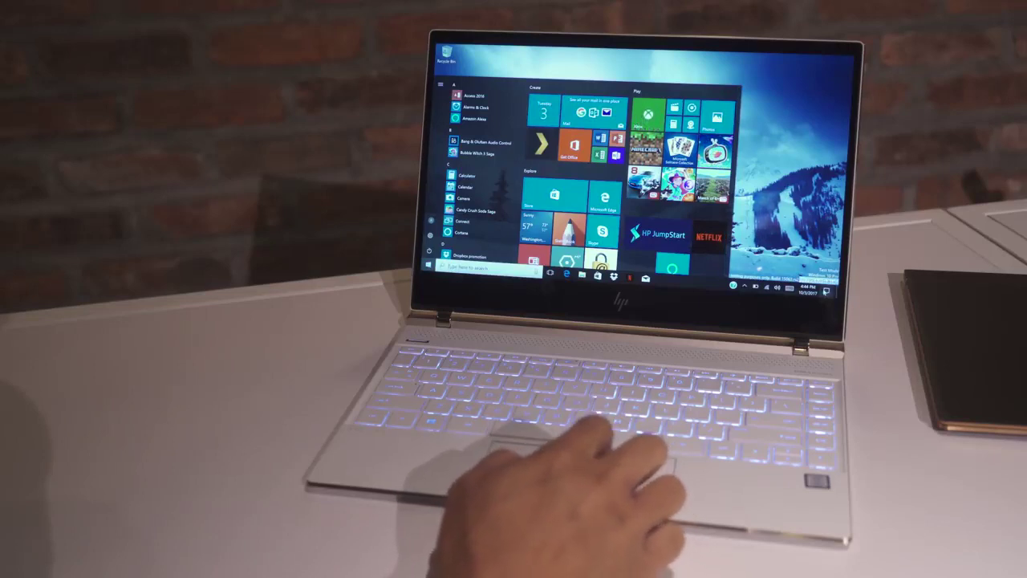
# Step: Open the Action Center on the right edge while the Start menu stays open
pyautogui.click(820, 292)
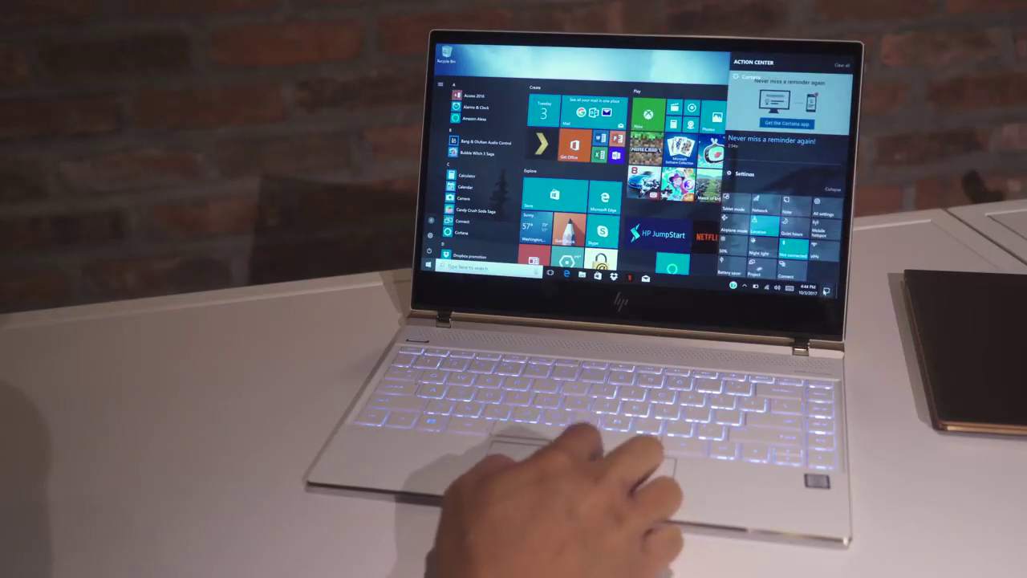